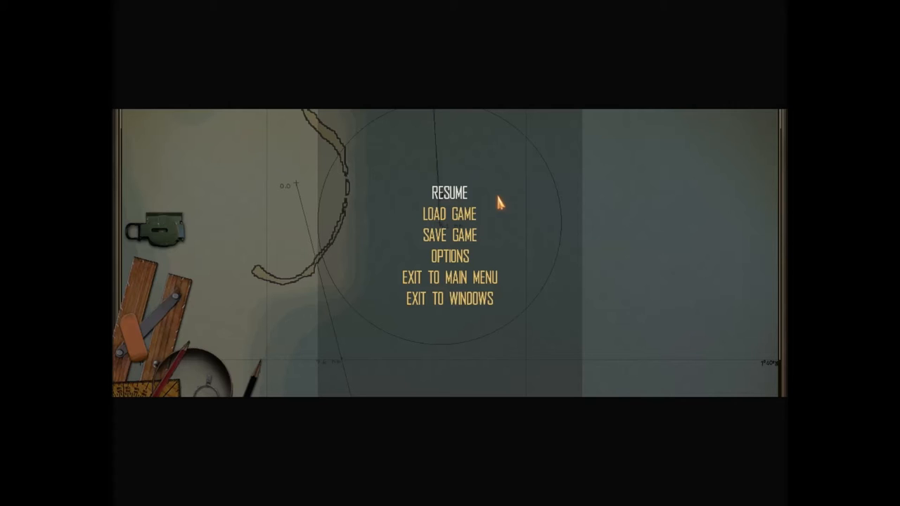
{"action": "mouse_move", "coordinate": [171, 233]}
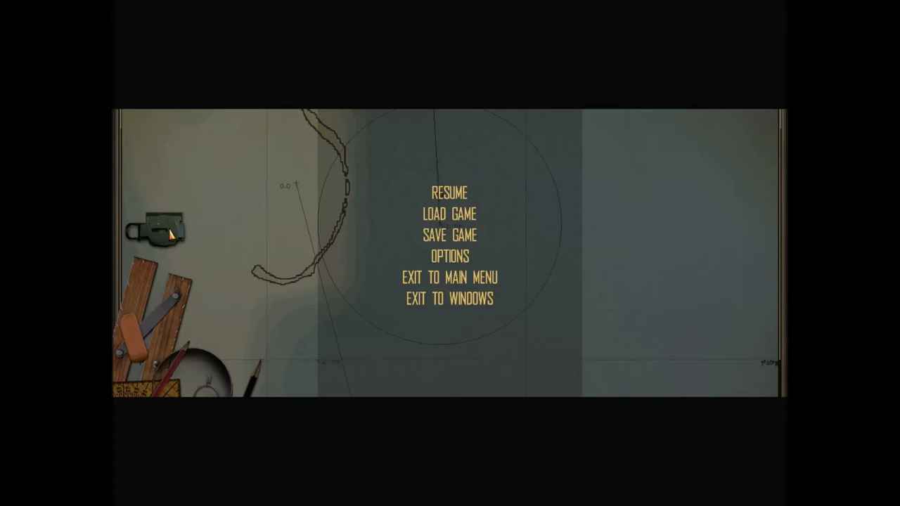
{"action": "mouse_move", "coordinate": [166, 242]}
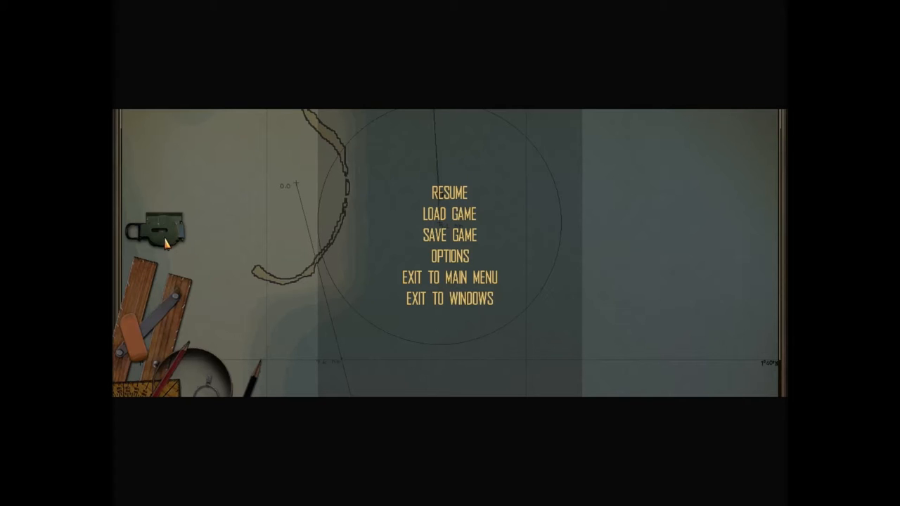
- Resume the paused patrol and return to the navigation map around Tarawa
{"action": "left_click", "coordinate": [450, 191]}
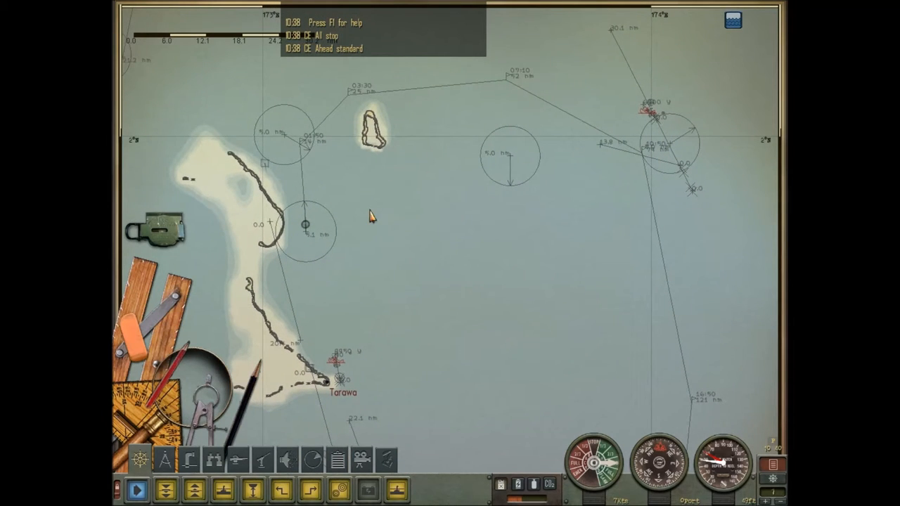
{"action": "mouse_move", "coordinate": [268, 169]}
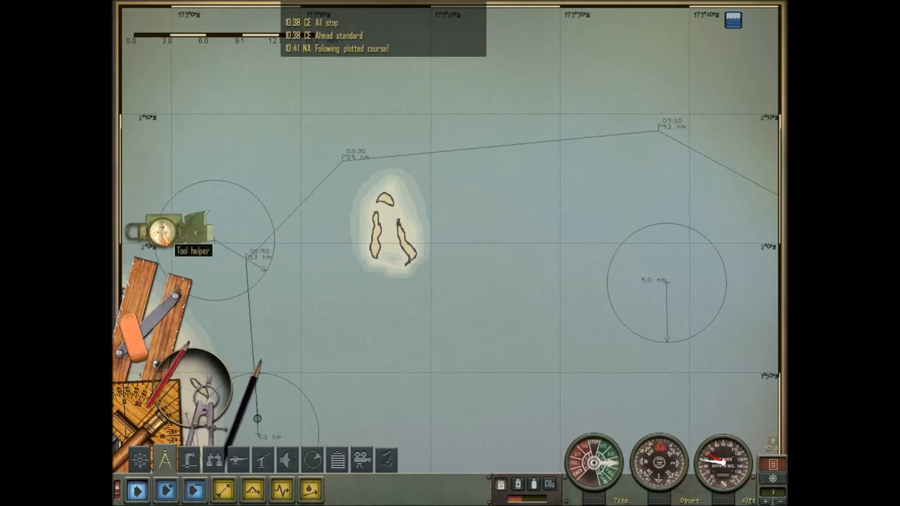
{"action": "mouse_move", "coordinate": [350, 314]}
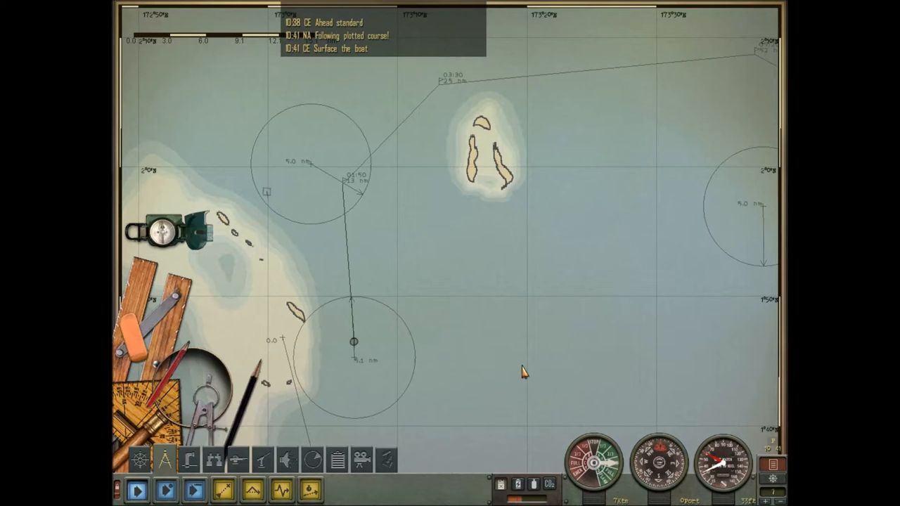
{"action": "mouse_move", "coordinate": [532, 283]}
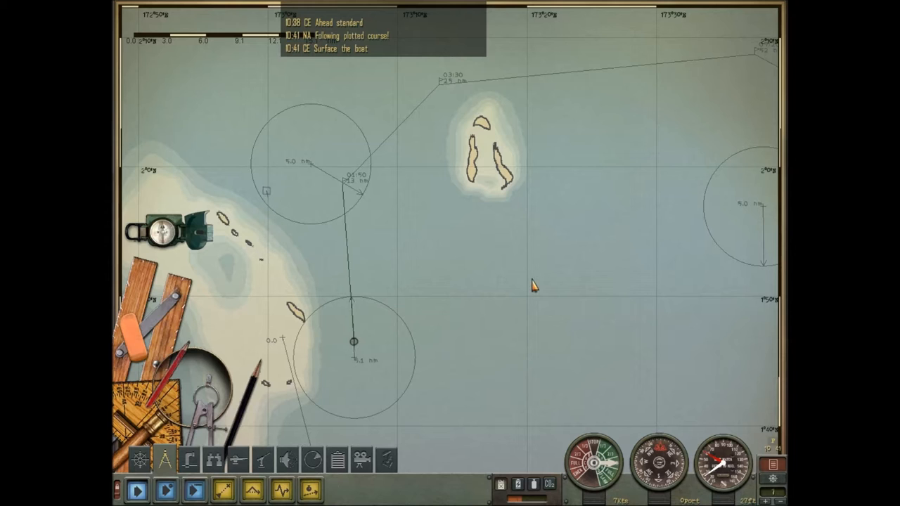
{"action": "mouse_move", "coordinate": [612, 258]}
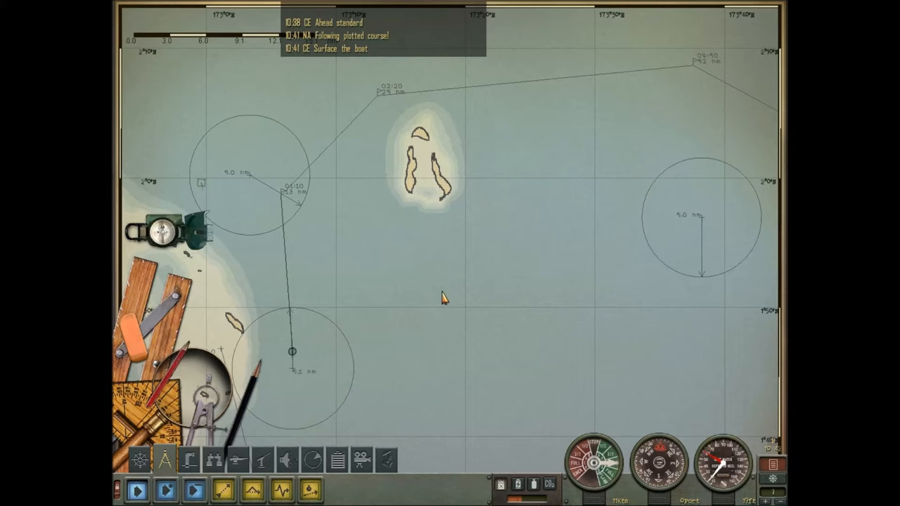
{"action": "mouse_move", "coordinate": [484, 274]}
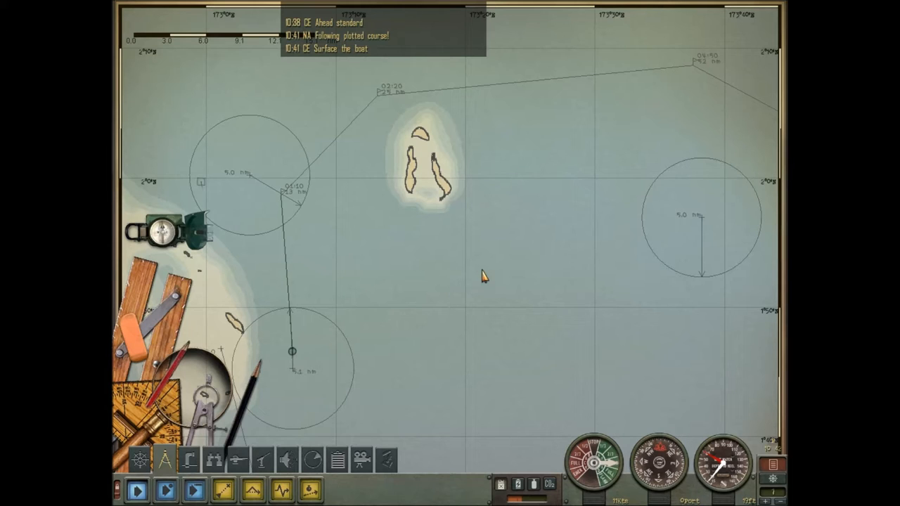
{"action": "mouse_move", "coordinate": [531, 208]}
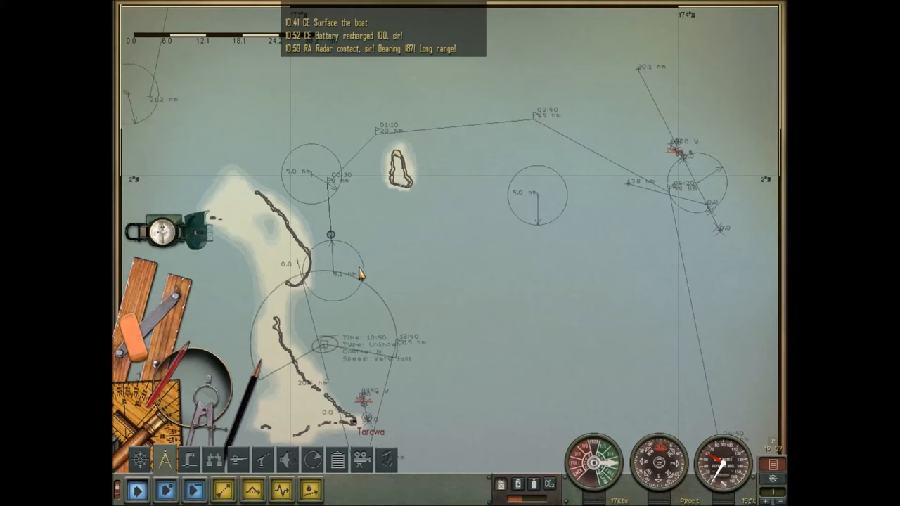
{"action": "mouse_move", "coordinate": [166, 459]}
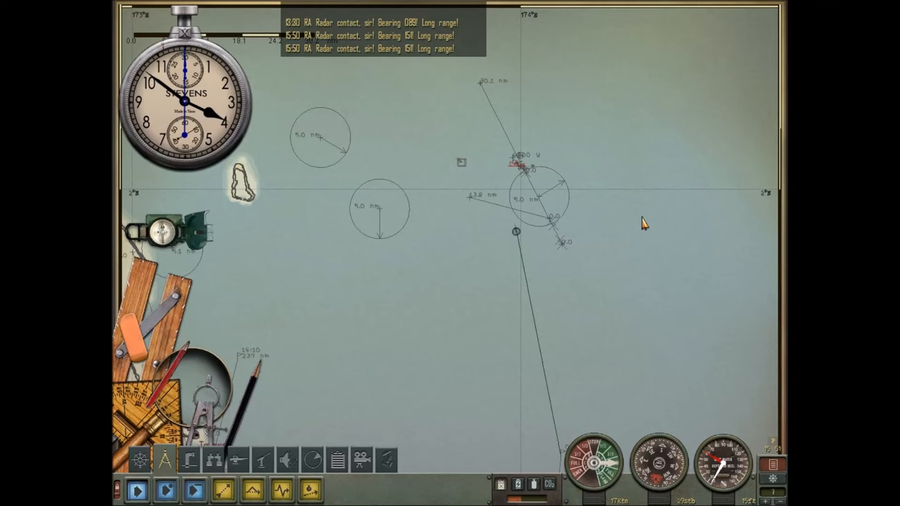
{"action": "mouse_move", "coordinate": [470, 209]}
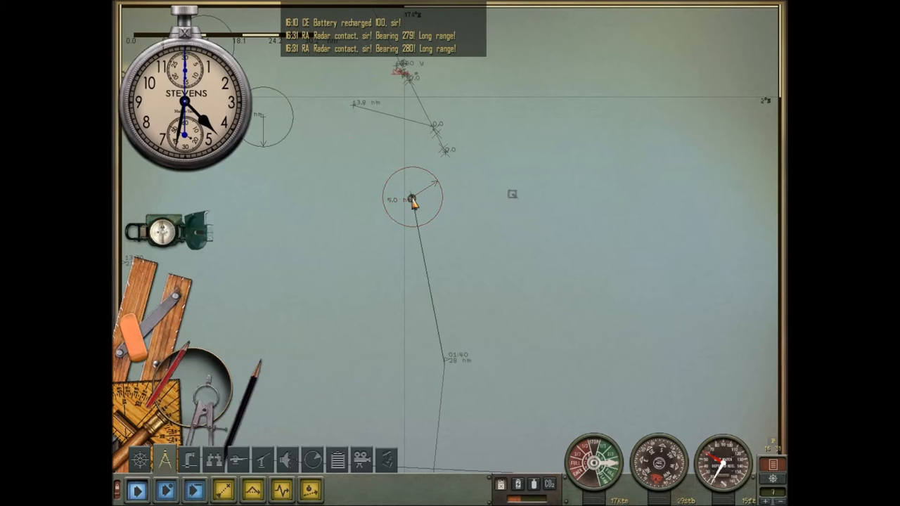
{"action": "mouse_move", "coordinate": [762, 217]}
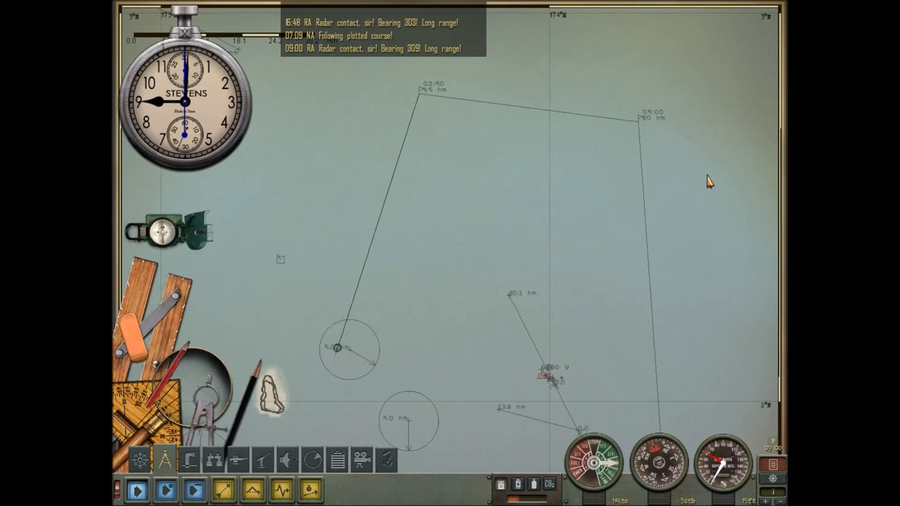
{"action": "mouse_move", "coordinate": [279, 274]}
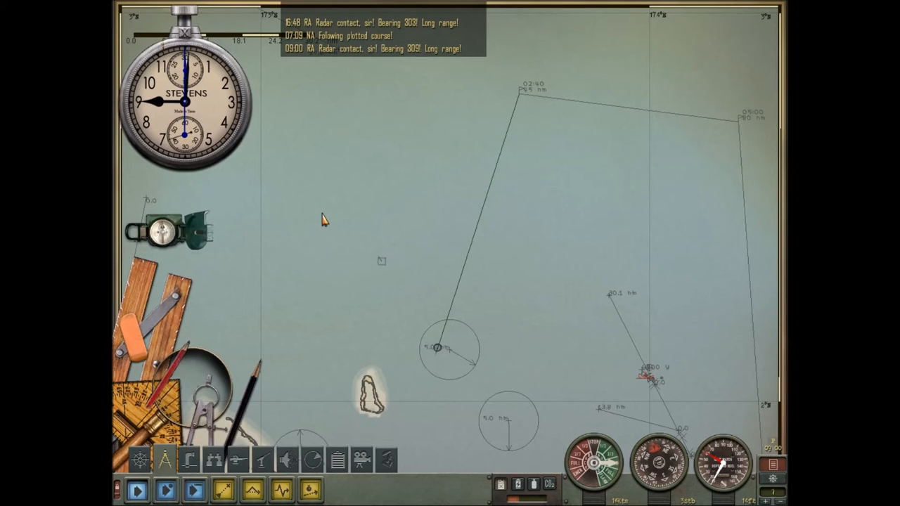
{"action": "mouse_move", "coordinate": [548, 270]}
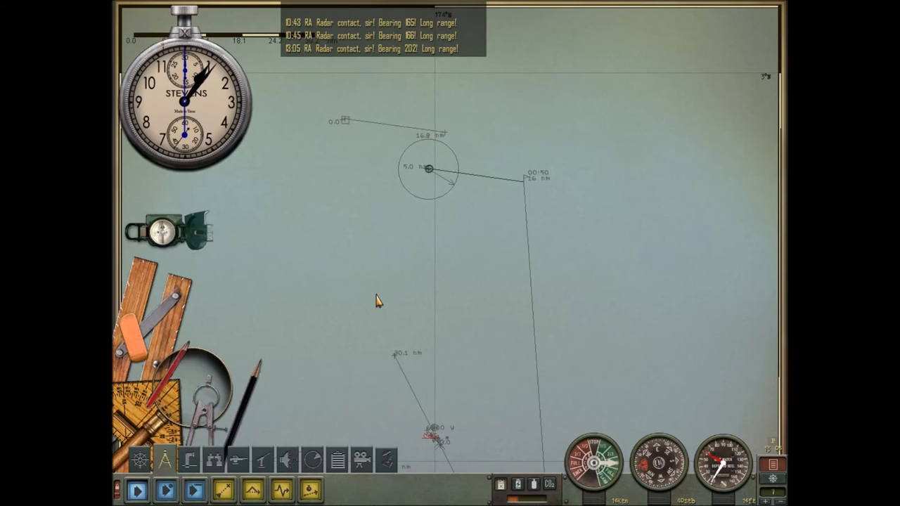
{"action": "mouse_move", "coordinate": [680, 278]}
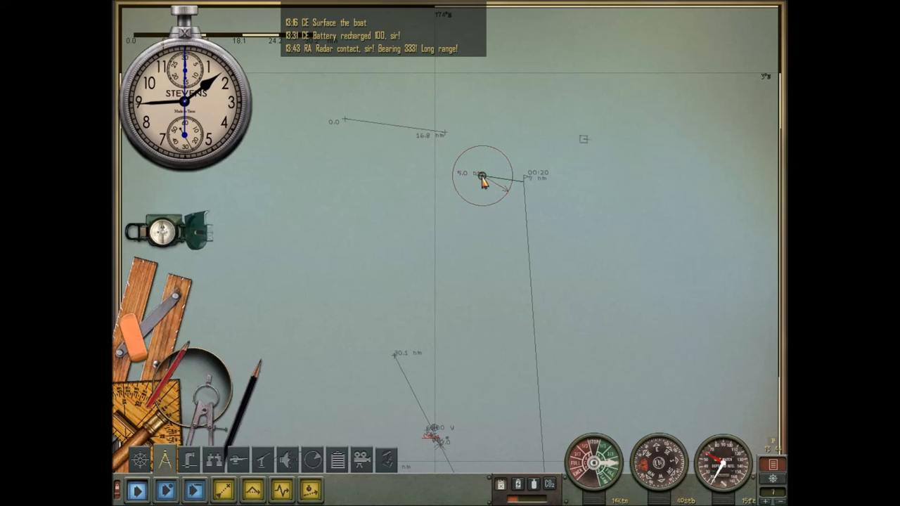
{"action": "mouse_move", "coordinate": [350, 180]}
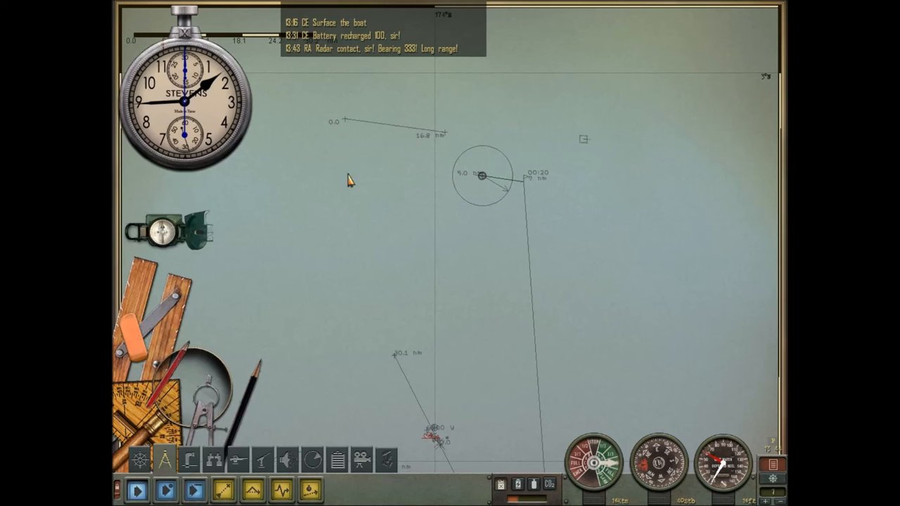